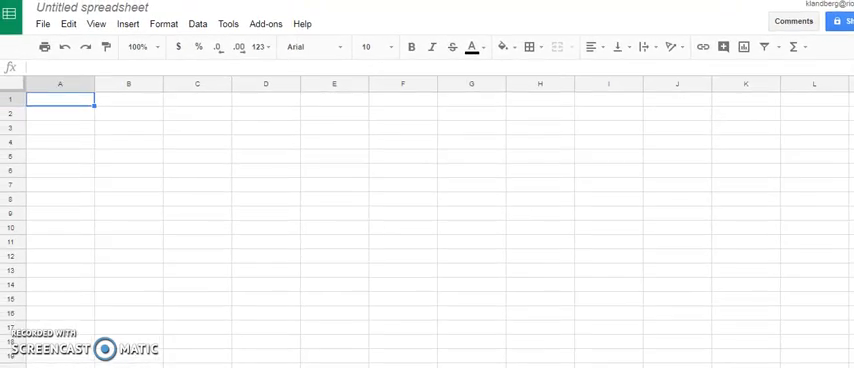
{"action": "mouse_move", "coordinate": [222, 326]}
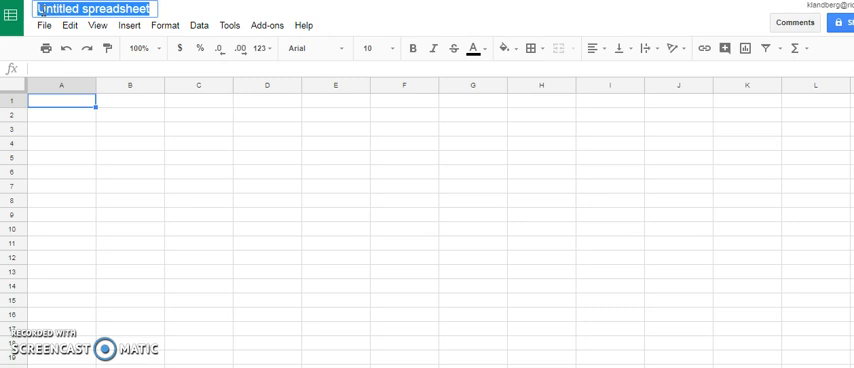
Name the spreadsheet 'Halloween Costumes 2017'.
{"action": "type", "text": "Halloween Cost"}
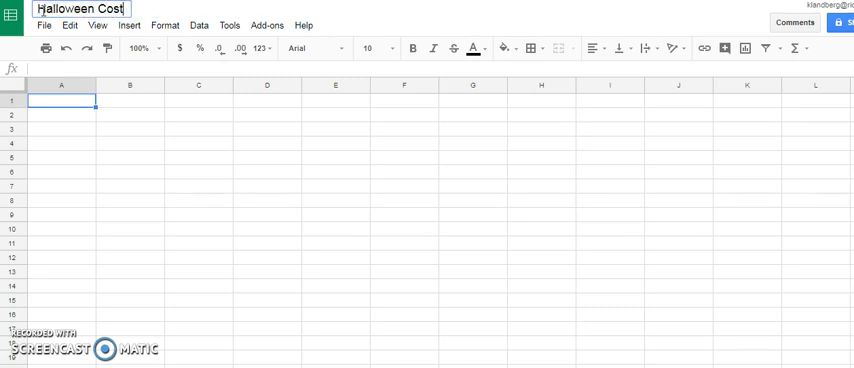
{"action": "type", "text": "umes 2017"}
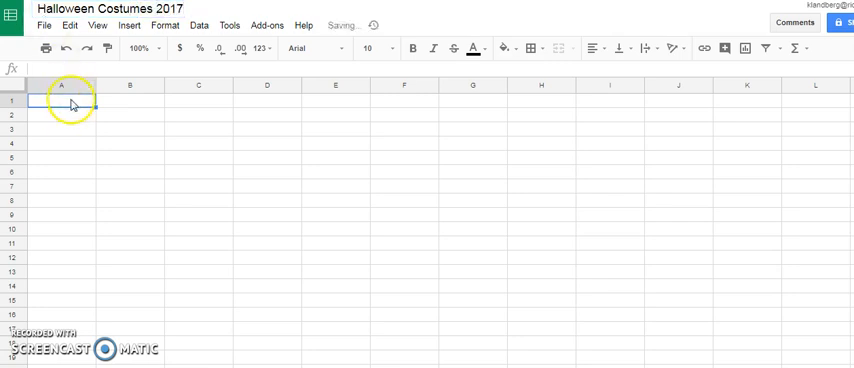
{"action": "mouse_move", "coordinate": [16, 96]}
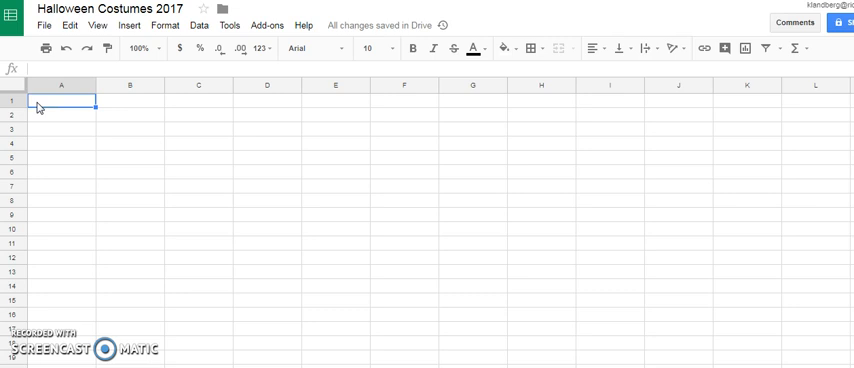
Enter the headers 'Costumes' in A1 and 'Total number of students' in B1.
{"action": "type", "text": "Costume"}
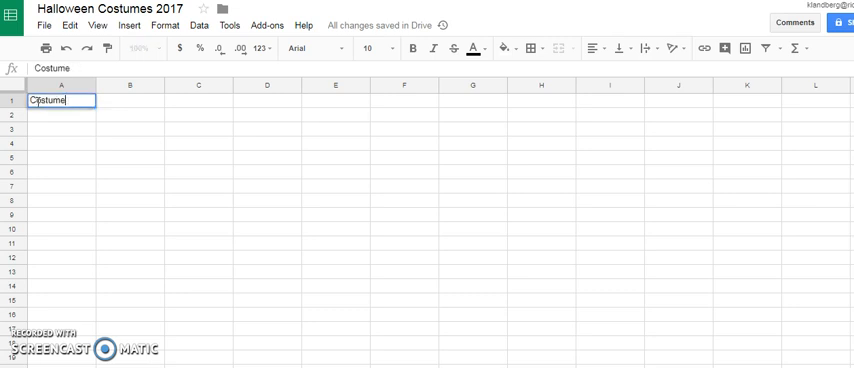
{"action": "type", "text": "s"}
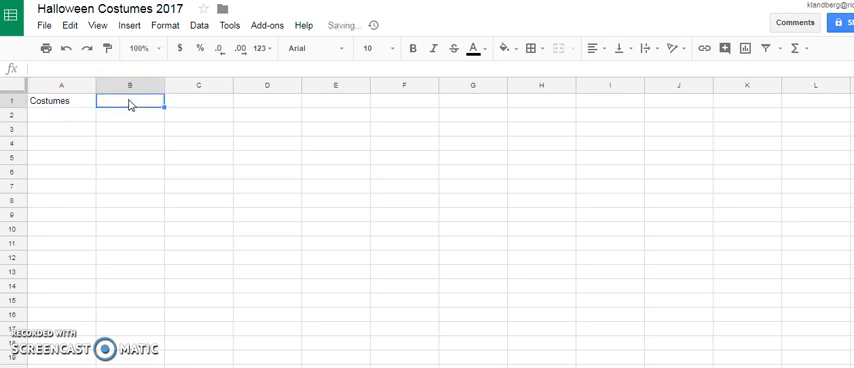
{"action": "type", "text": "Total u"}
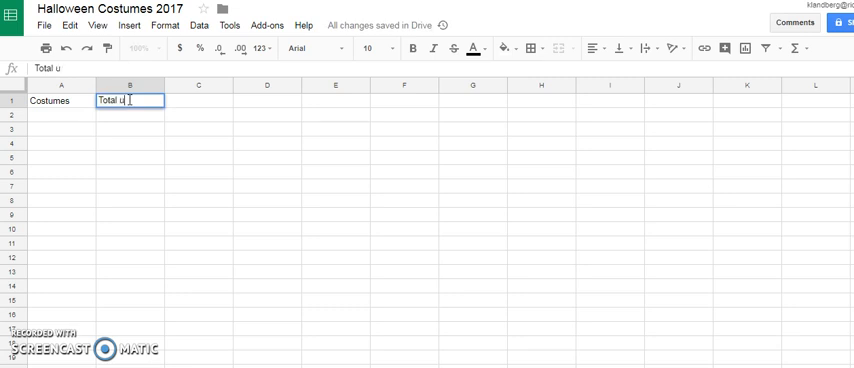
{"action": "type", "text": "number of st"}
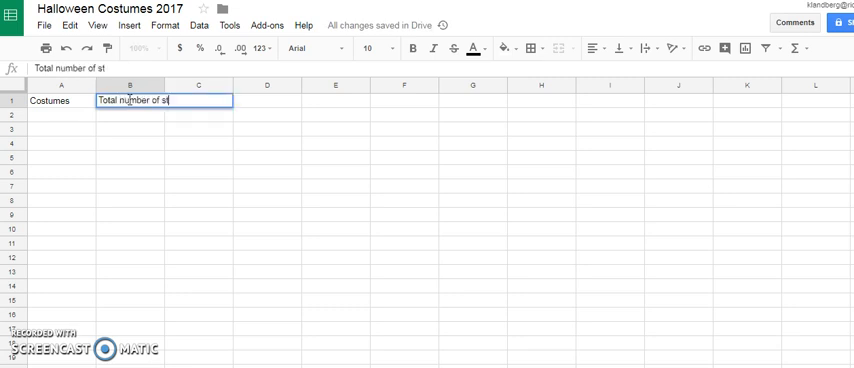
{"action": "type", "text": "udents"}
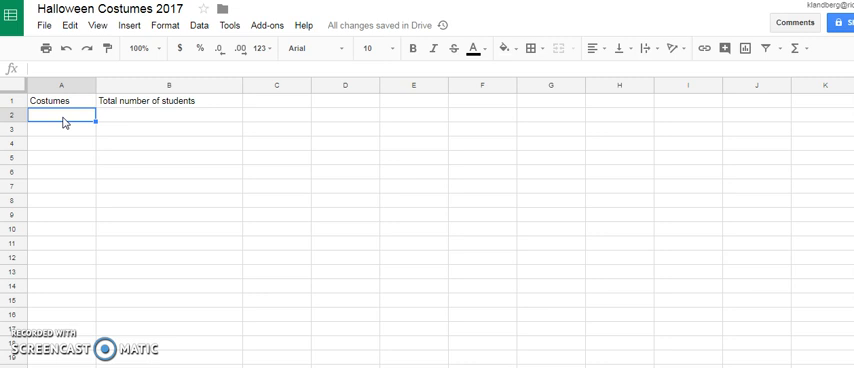
List Animal, Ghost, Skeleton, Movie Character, Super Hero and Other in A2:A7.
{"action": "type", "text": "Animal"}
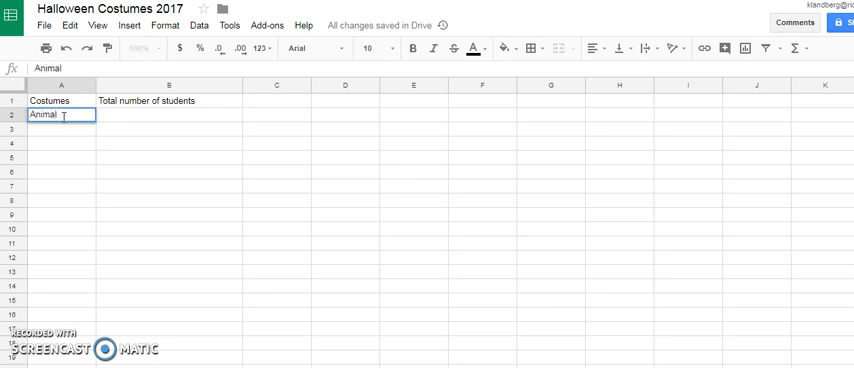
{"action": "type", "text": "Ghost"}
{"action": "left_click", "coordinate": [62, 158]}
{"action": "type", "text": "Movie Character"}
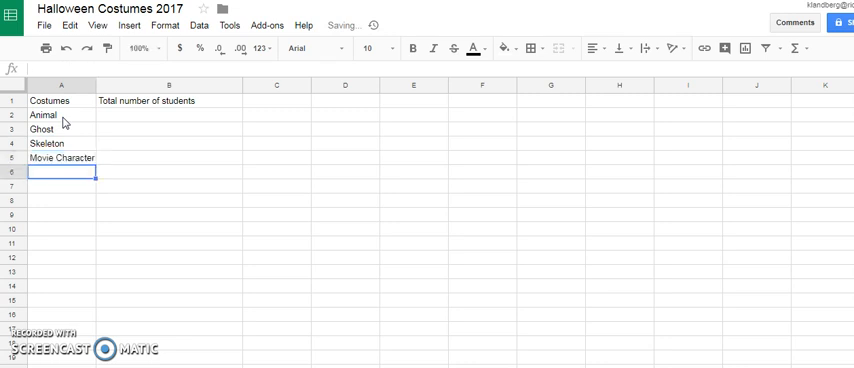
{"action": "type", "text": "Super Hero"}
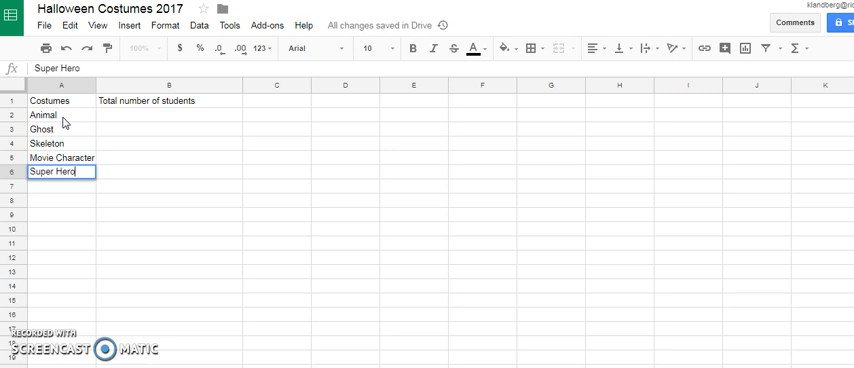
{"action": "type", "text": "Other"}
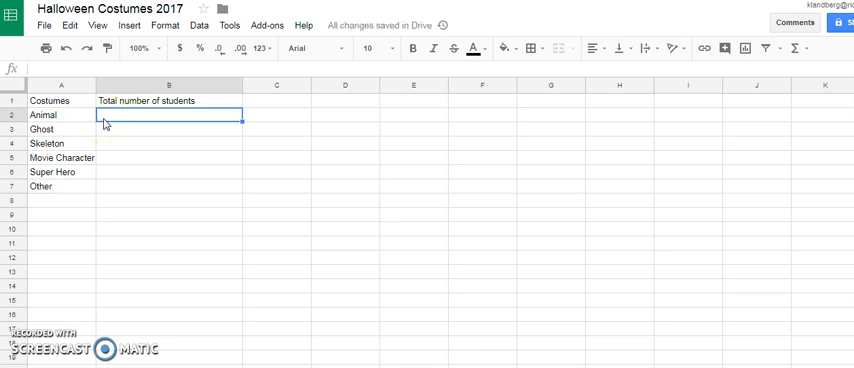
Enter the counts 10, 2, 1, 5, 5 and 4 in B2:B7 beside the costumes.
{"action": "type", "text": "10"}
{"action": "left_click", "coordinate": [170, 128]}
{"action": "type", "text": "2"}
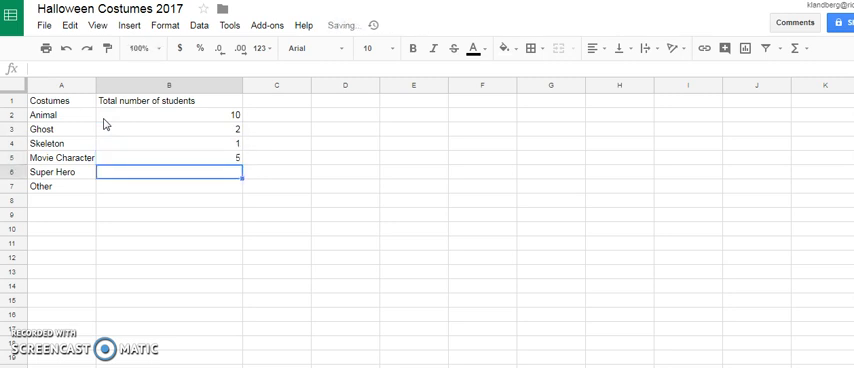
{"action": "type", "text": "5"}
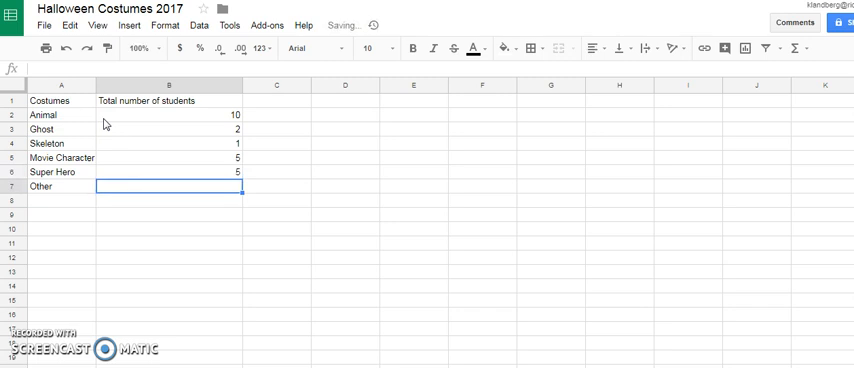
{"action": "type", "text": "4"}
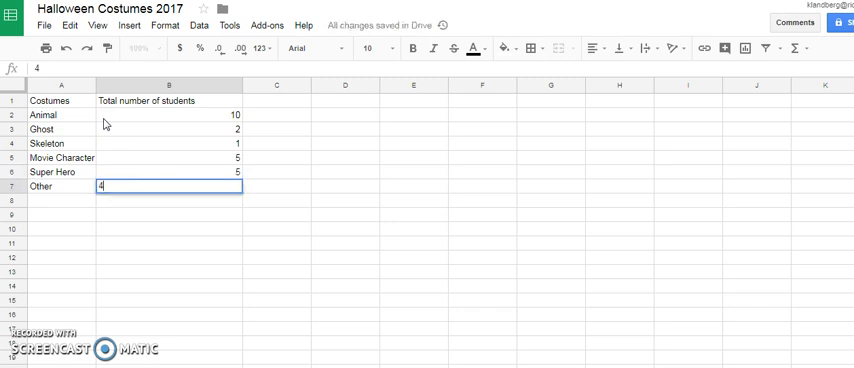
{"action": "key", "text": "Return"}
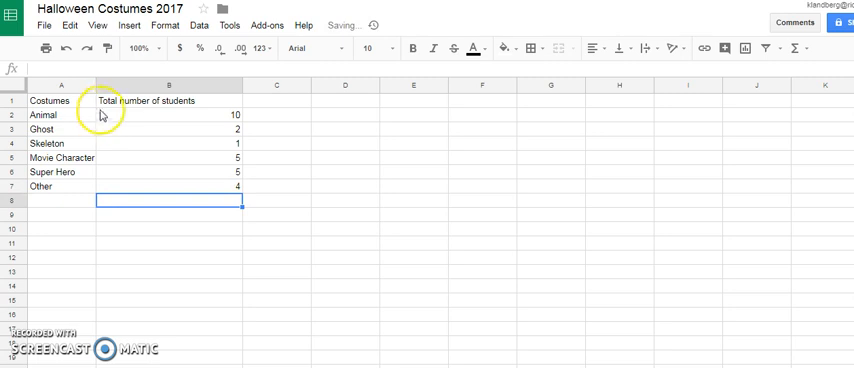
{"action": "left_click", "coordinate": [48, 100]}
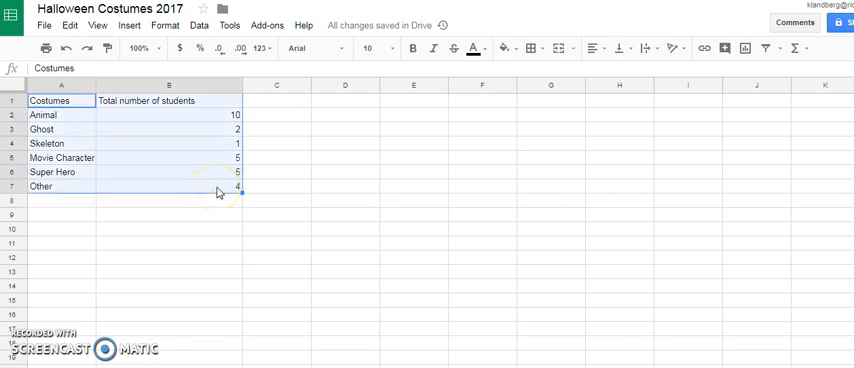
{"action": "mouse_move", "coordinate": [164, 208]}
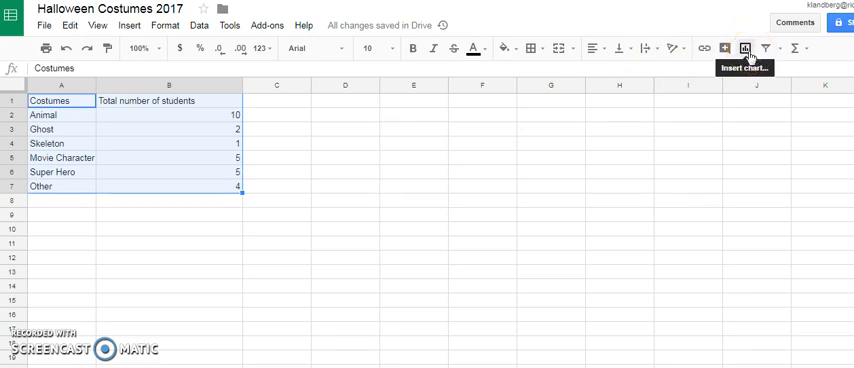
{"action": "mouse_move", "coordinate": [746, 48]}
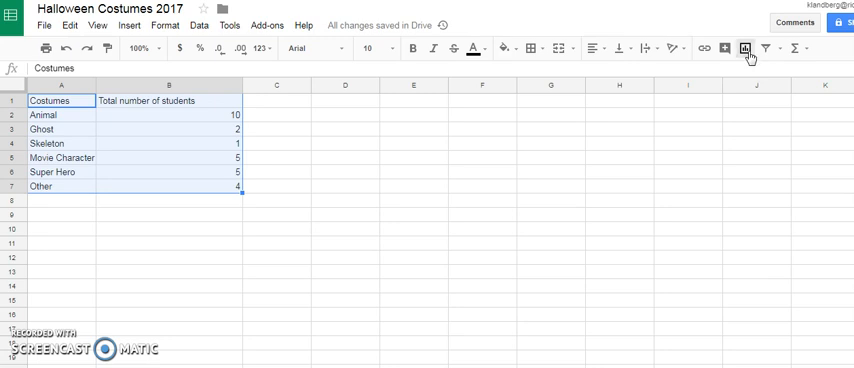
Insert a chart of student counts per costume from the A1:B7 table.
{"action": "left_click", "coordinate": [744, 48]}
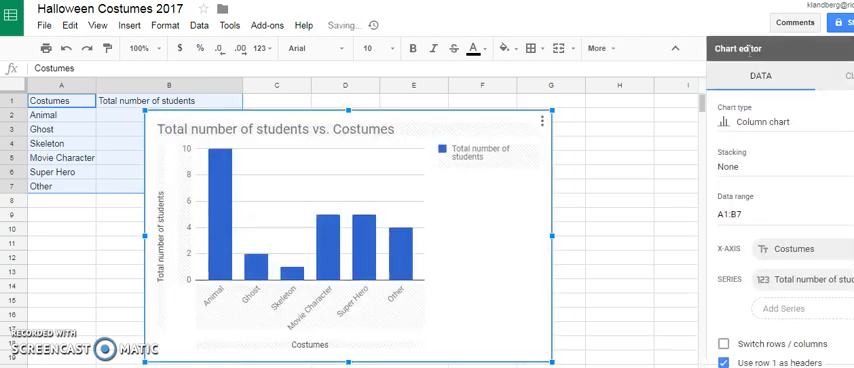
{"action": "mouse_move", "coordinate": [448, 132]}
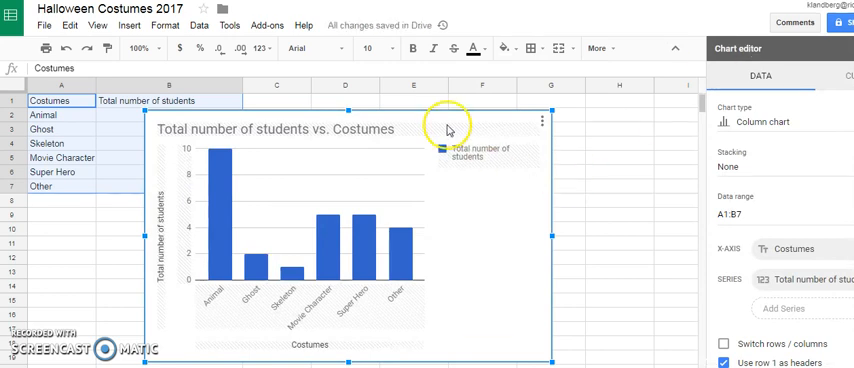
{"action": "mouse_move", "coordinate": [424, 328]}
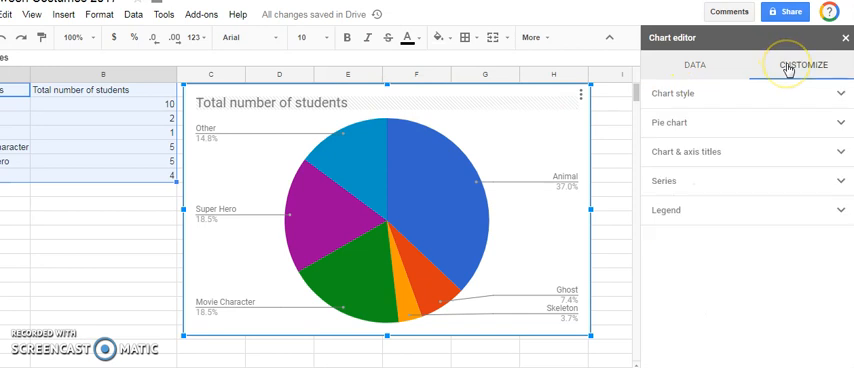
Show the Pie chart settings under the Chart editor's Customize options.
{"action": "left_click", "coordinate": [672, 92]}
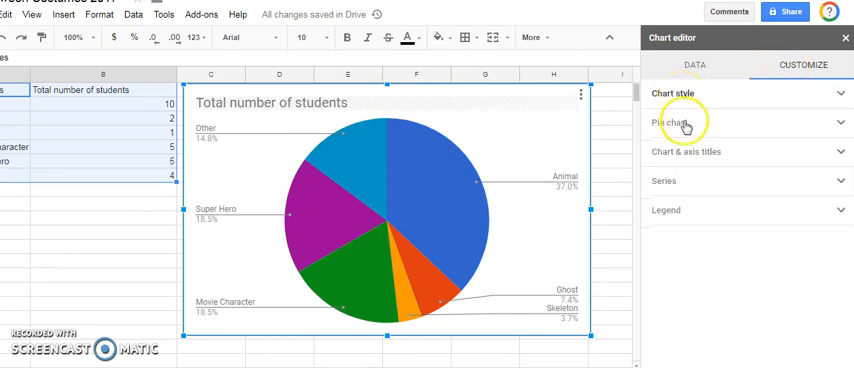
{"action": "left_click", "coordinate": [686, 152]}
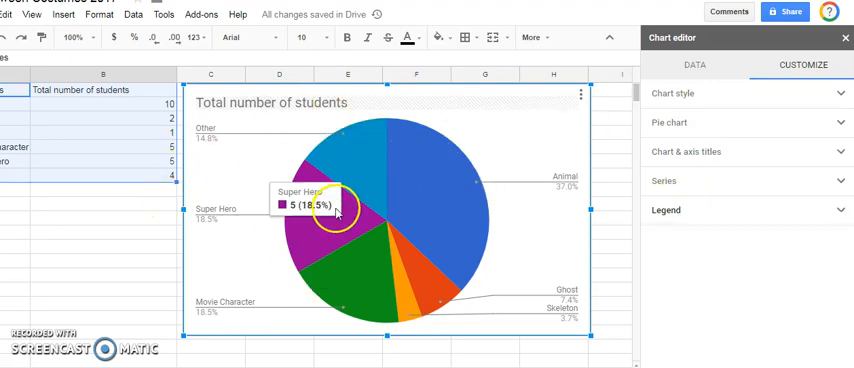
{"action": "mouse_move", "coordinate": [428, 290]}
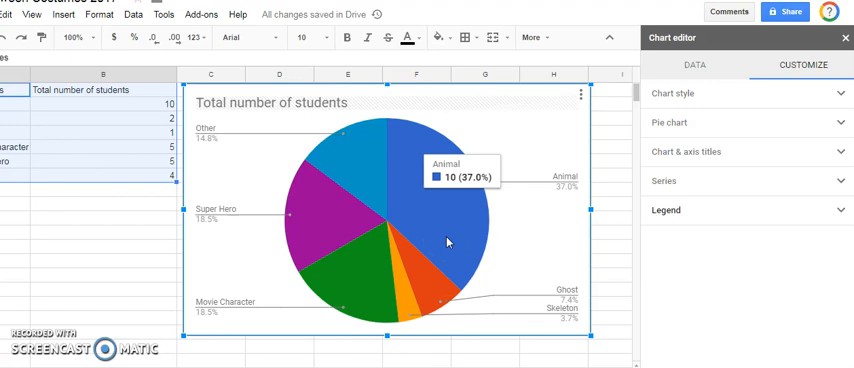
{"action": "mouse_move", "coordinate": [320, 214]}
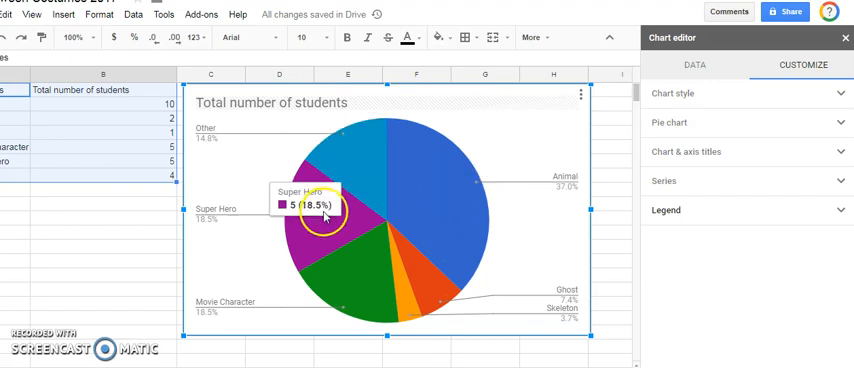
{"action": "mouse_move", "coordinate": [300, 252]}
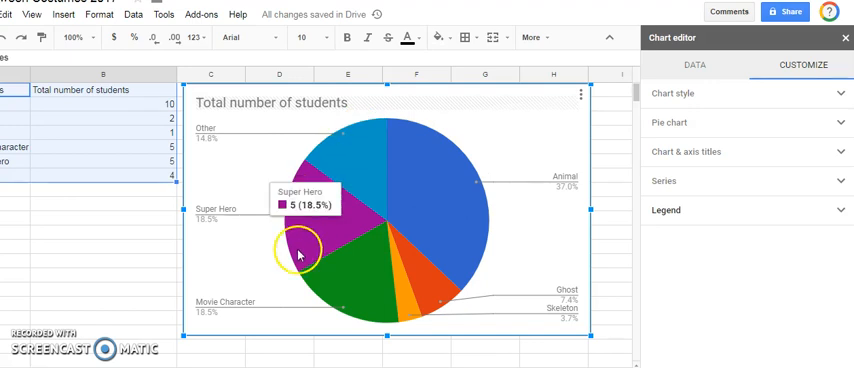